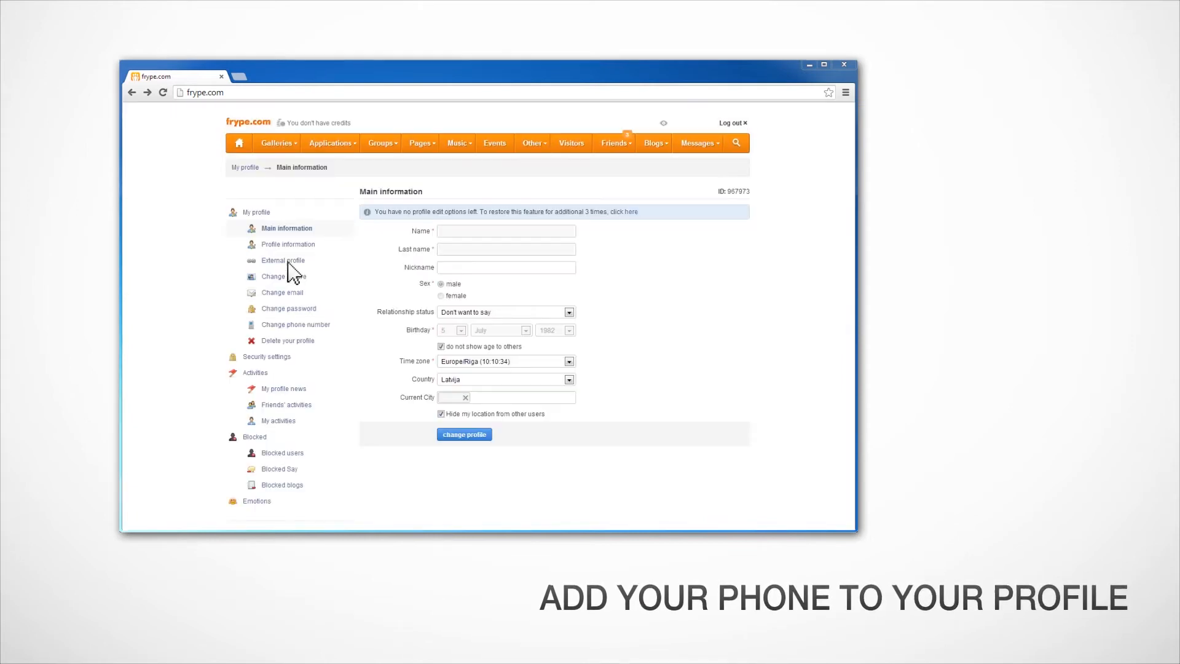
{"action": "mouse_move", "coordinate": [292, 320]}
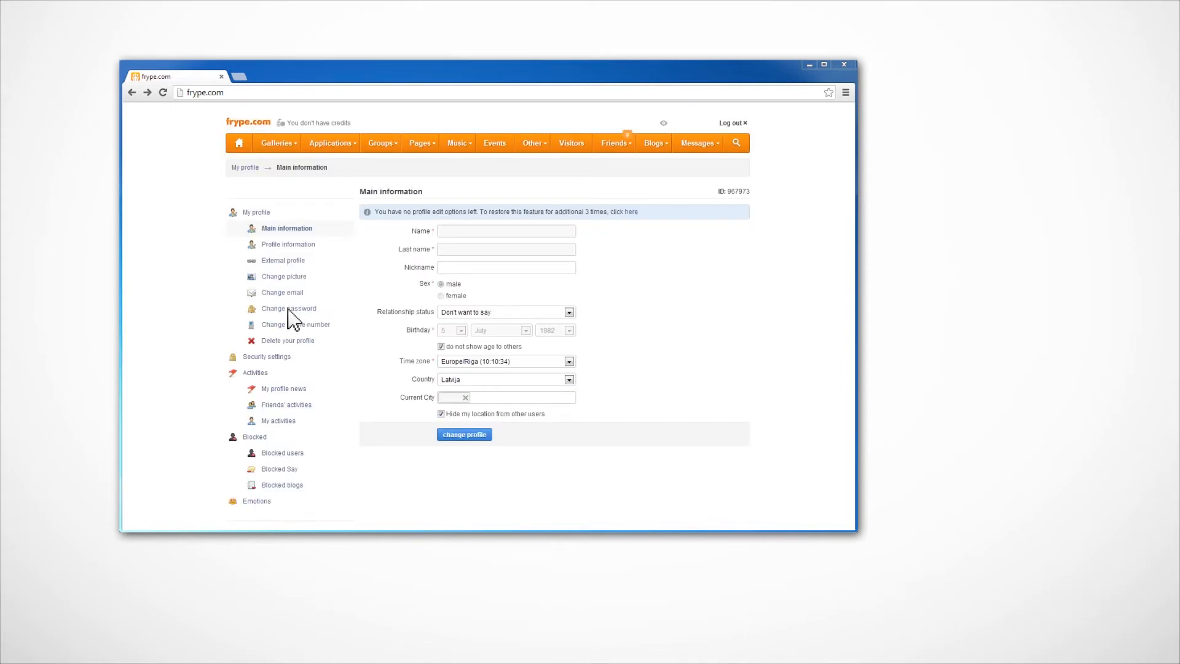
Open Change password in My profile and tick Set up CaptureIn authorization
{"action": "left_click", "coordinate": [288, 308]}
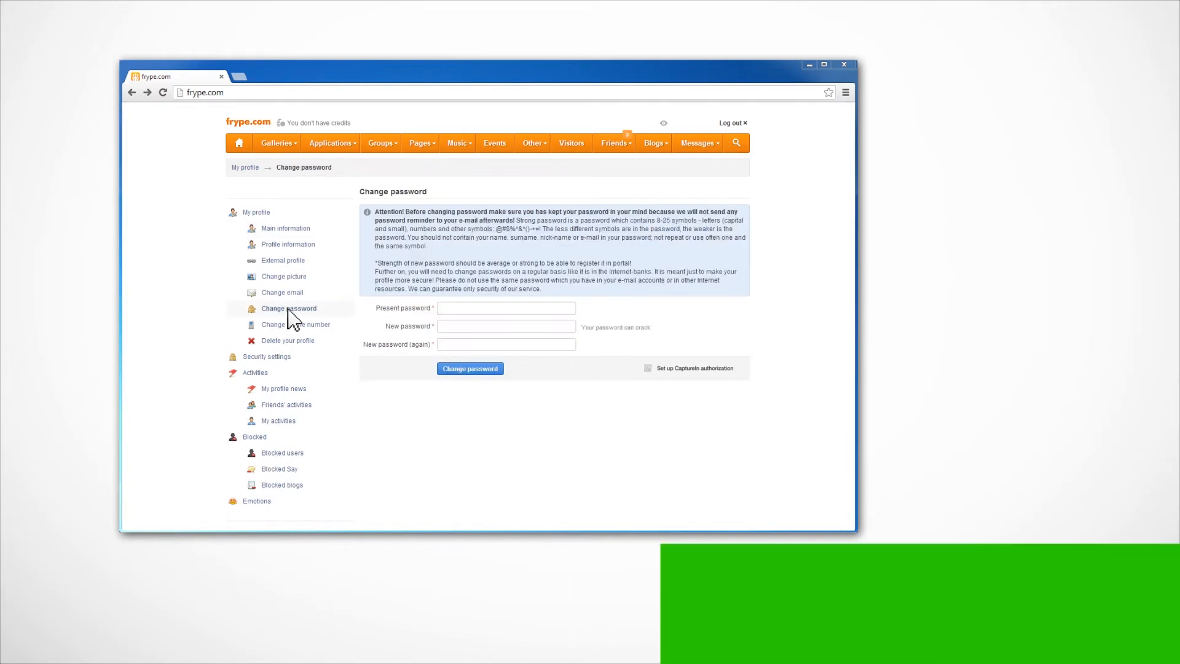
{"action": "mouse_move", "coordinate": [587, 366]}
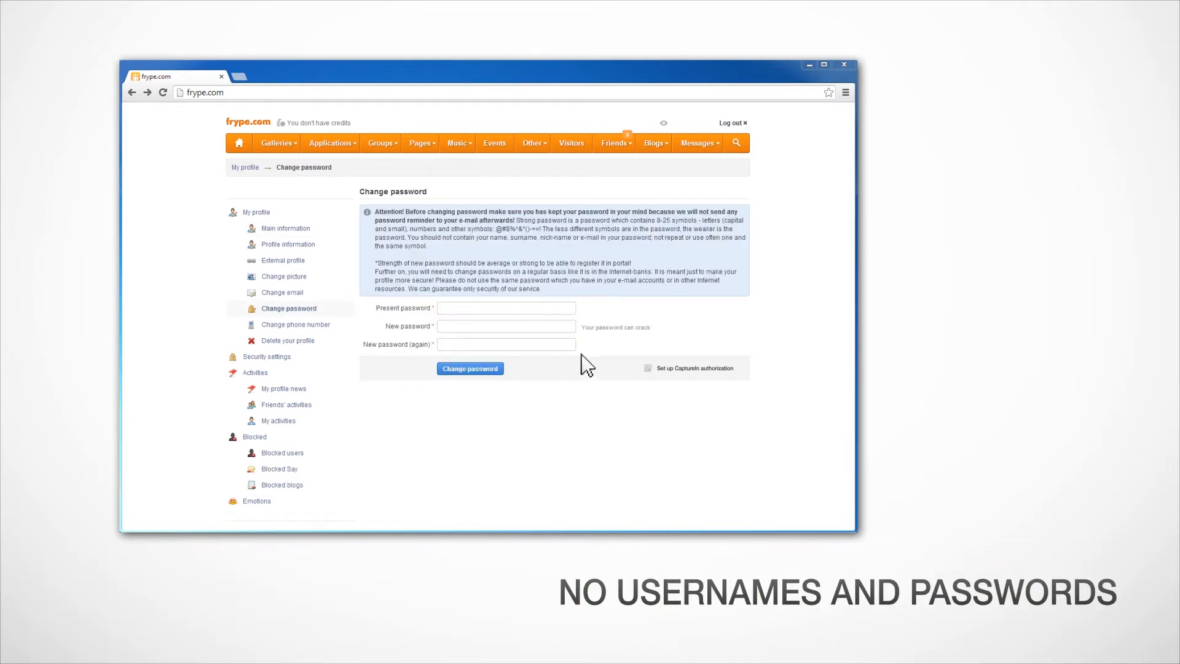
{"action": "mouse_move", "coordinate": [651, 375]}
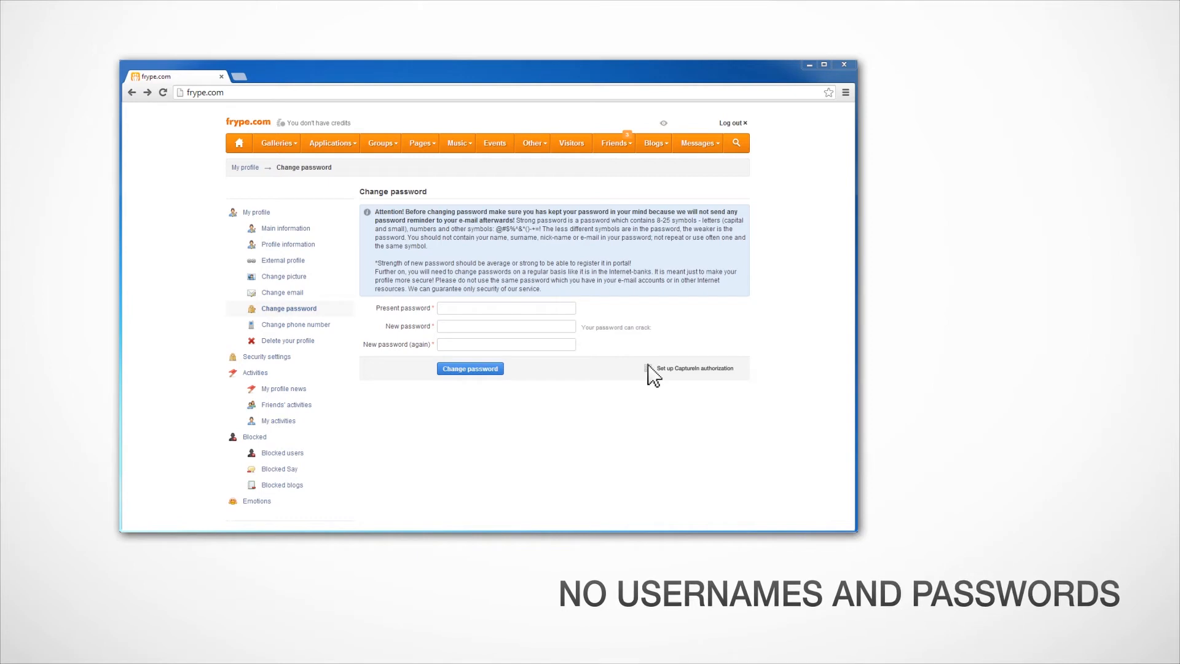
{"action": "left_click", "coordinate": [693, 368]}
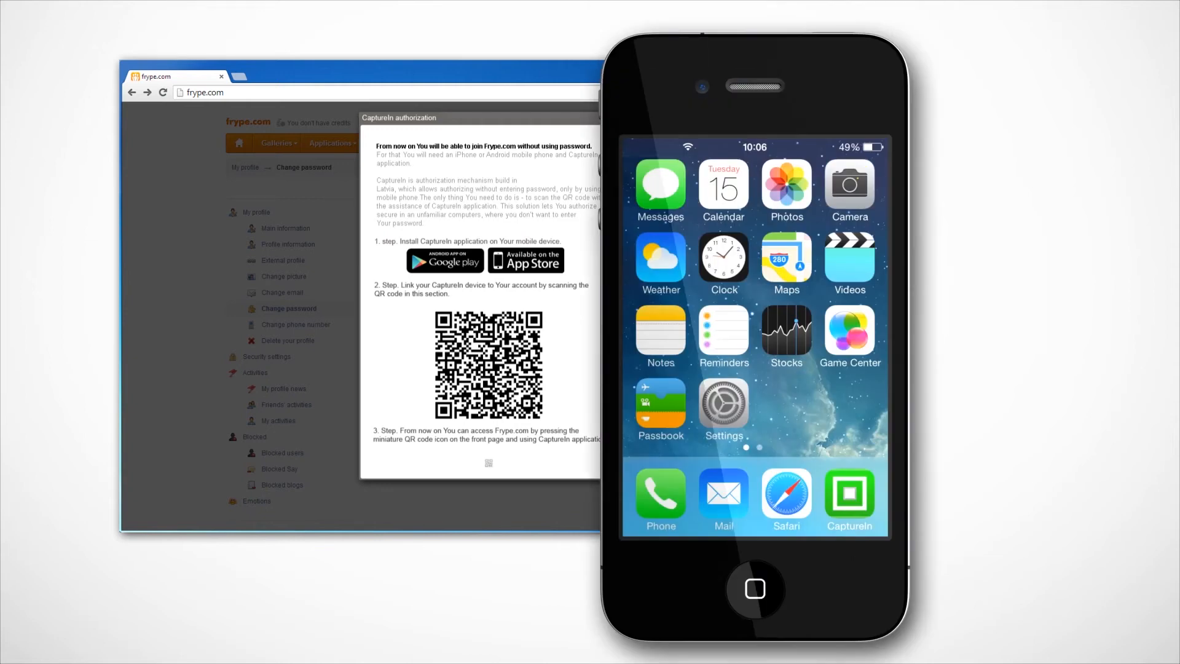
Launch CapturIn on the phone, scan the QR code and confirm Enroll frype.com
{"action": "left_click", "coordinate": [849, 499]}
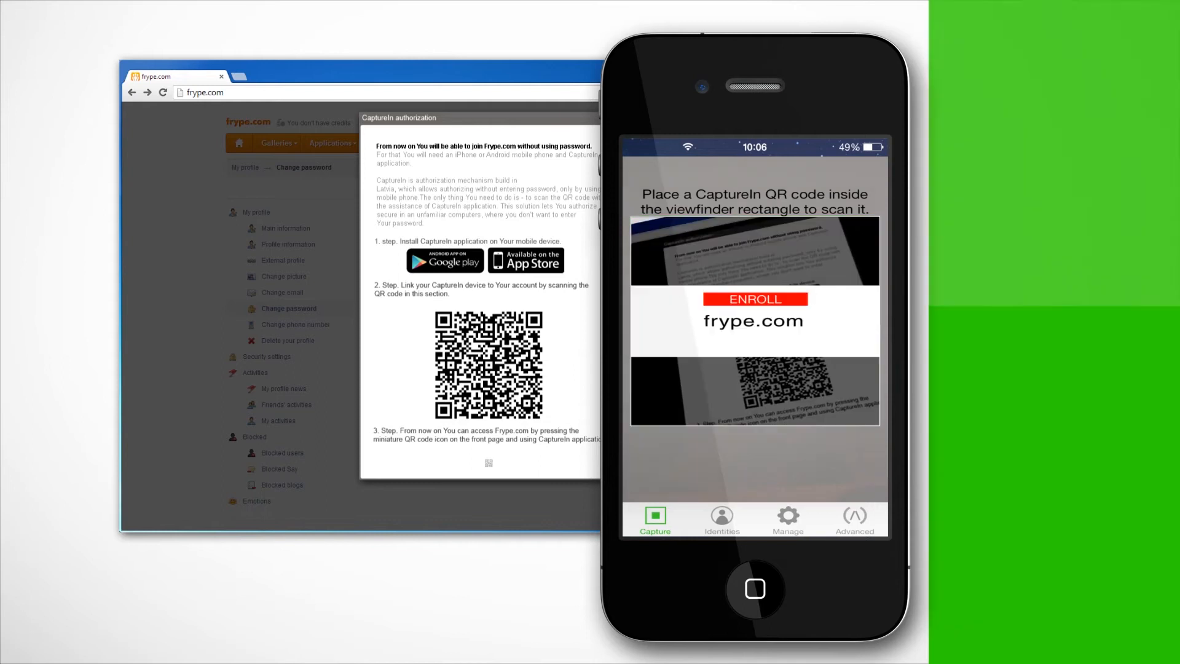
{"action": "left_click", "coordinate": [720, 520]}
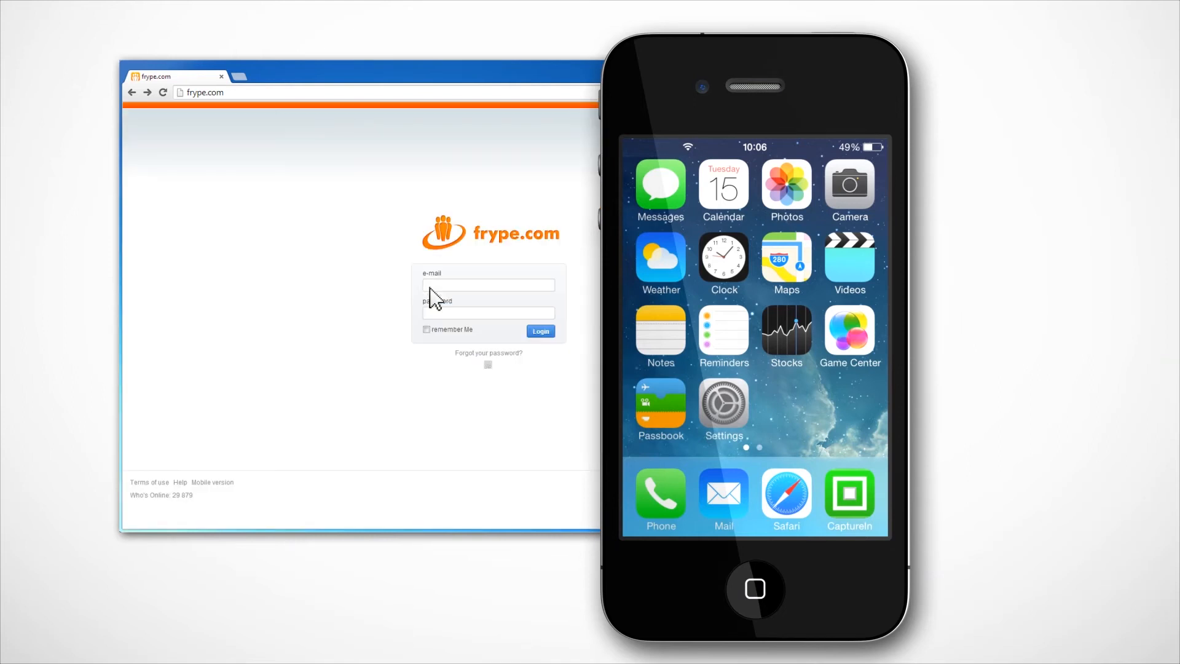
{"action": "mouse_move", "coordinate": [493, 374]}
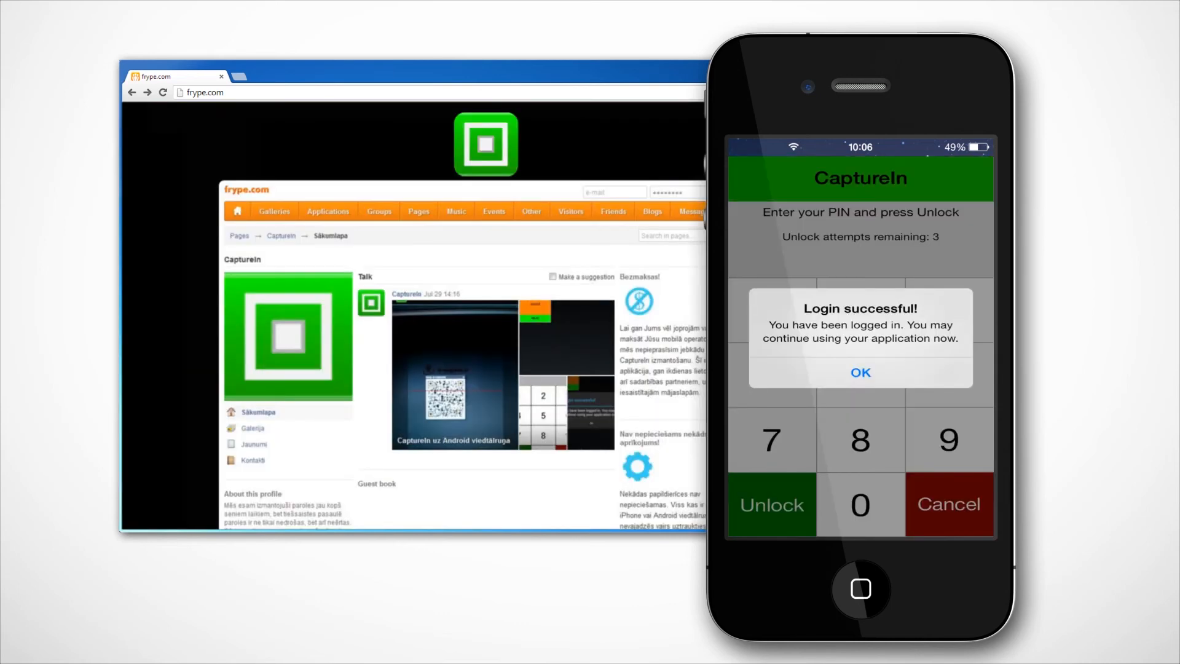
Dismiss the CapturIn successful login message with OK
{"action": "left_click", "coordinate": [859, 372]}
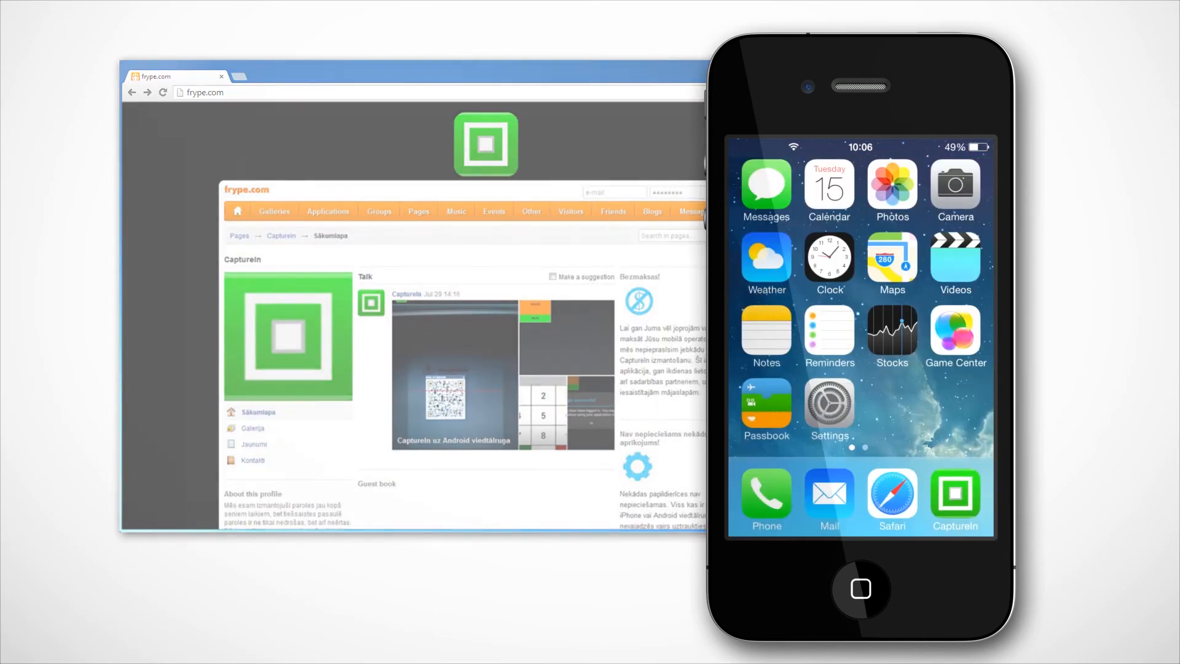